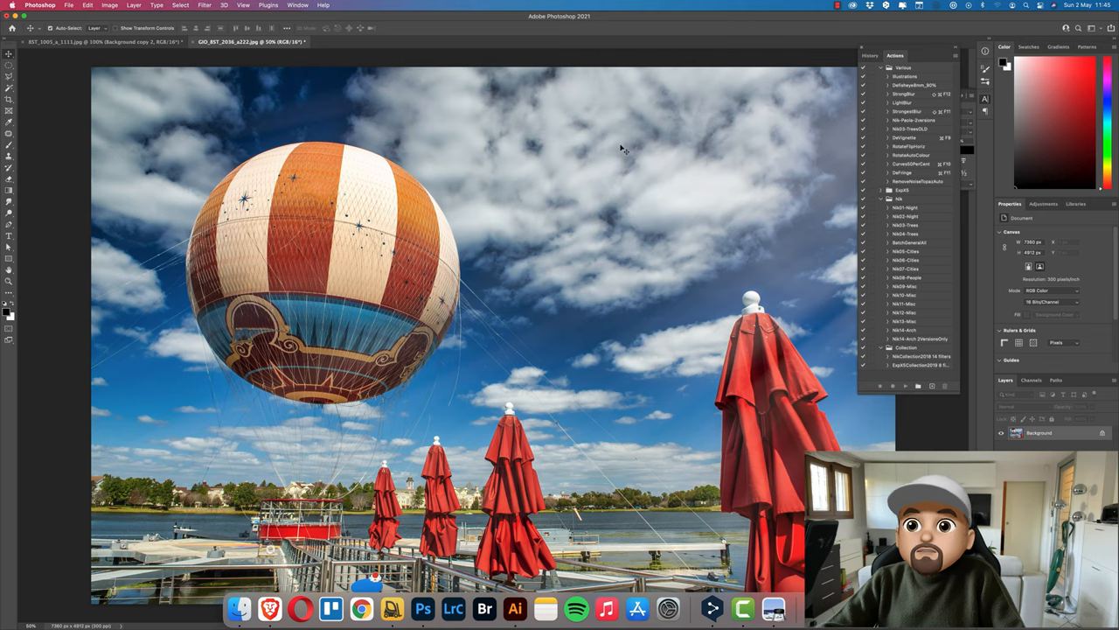
mouse_move(418, 113)
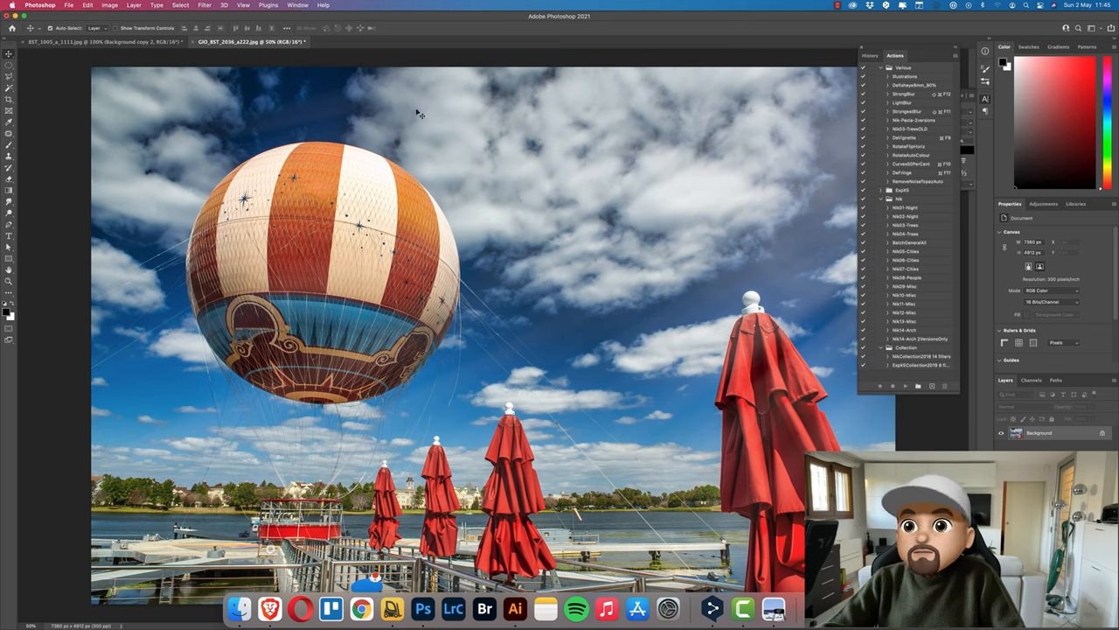
mouse_move(609, 217)
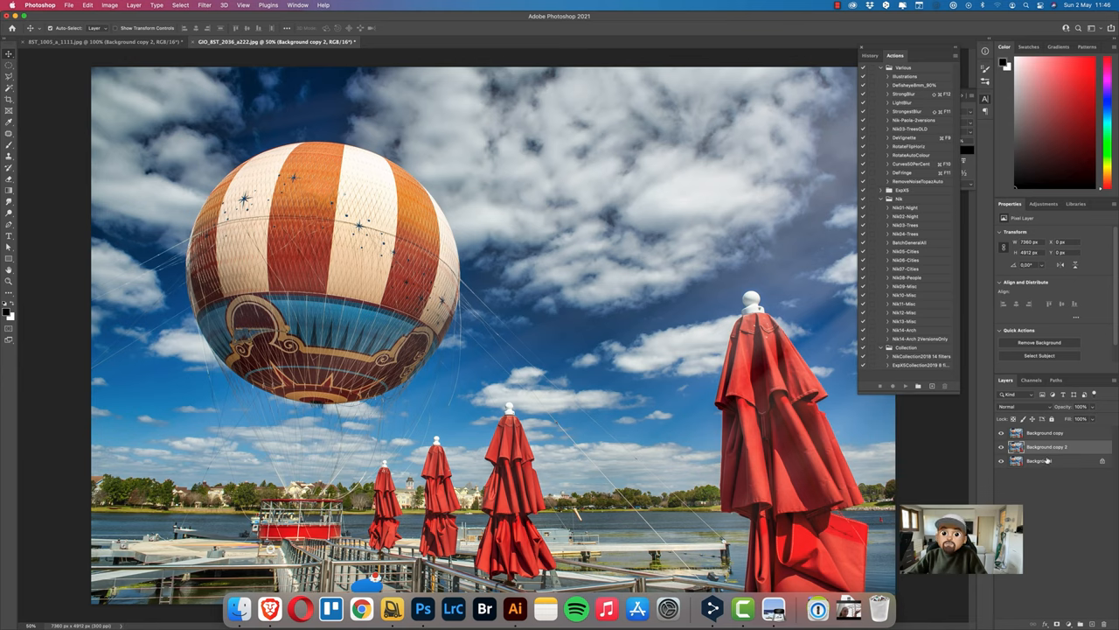
mouse_move(1050, 448)
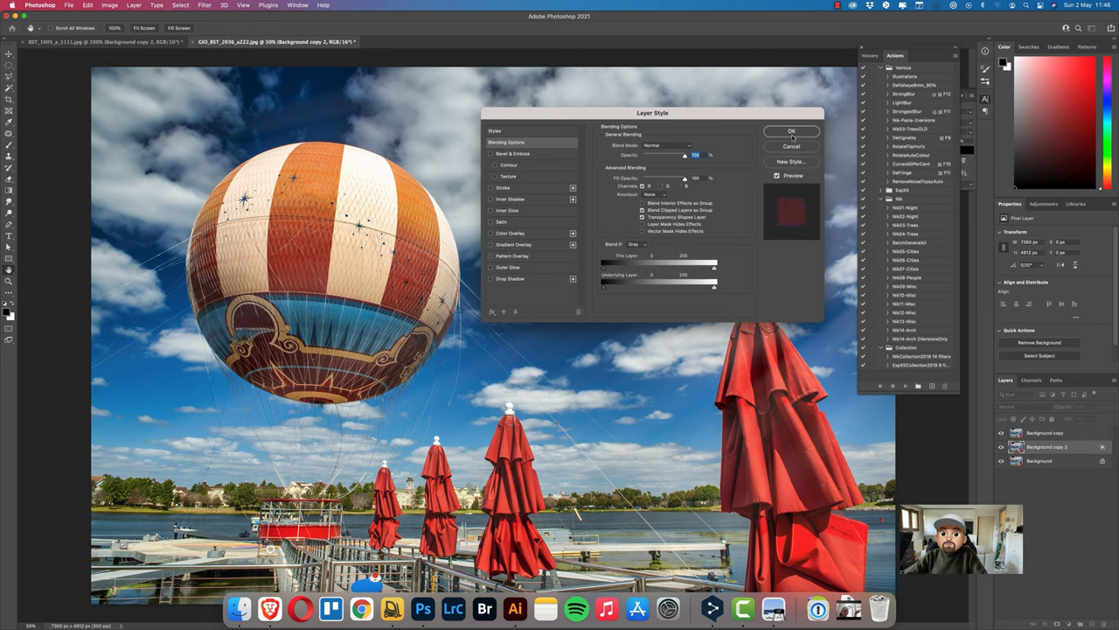
Confirm the disabled R/G/B channels in Blending Options for the first copy, then the second copy.
left_click(791, 131)
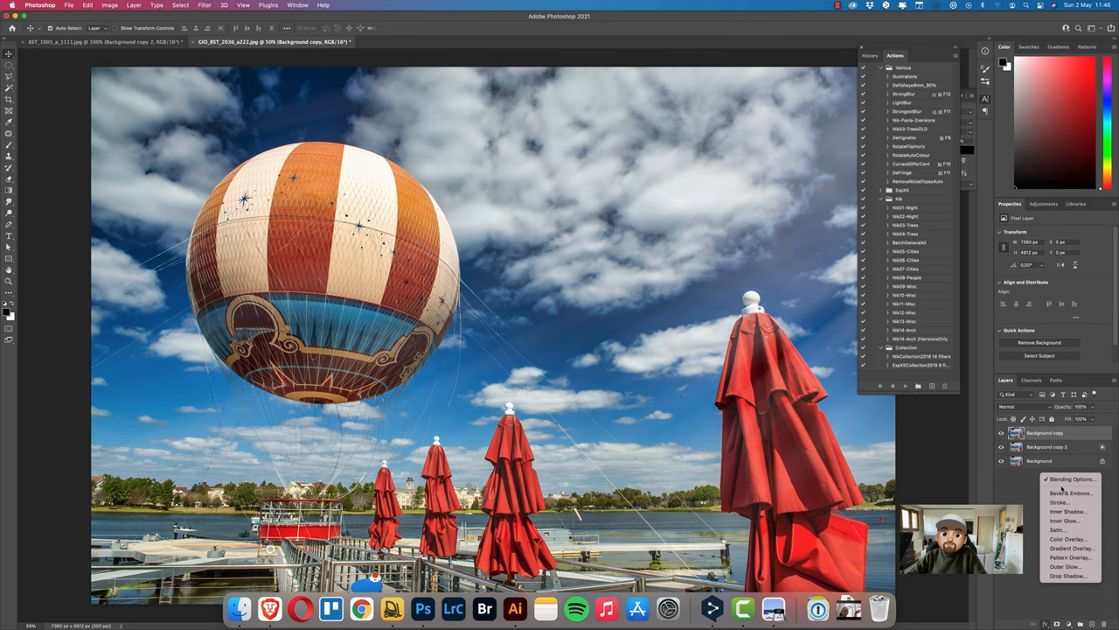
left_click(1069, 479)
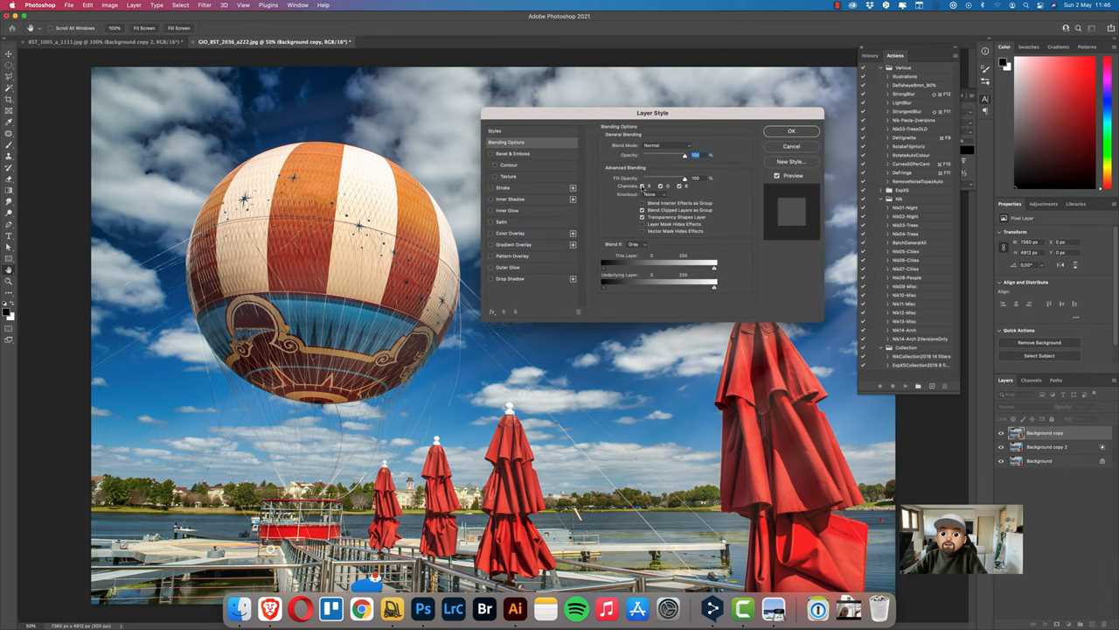
left_click(791, 129)
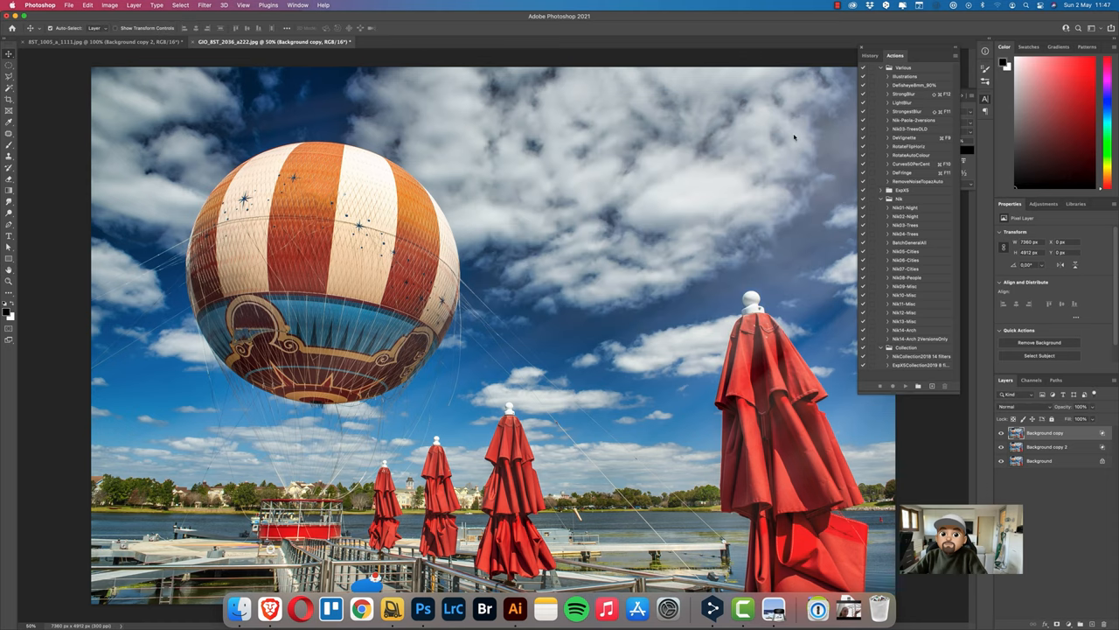
mouse_move(1070, 455)
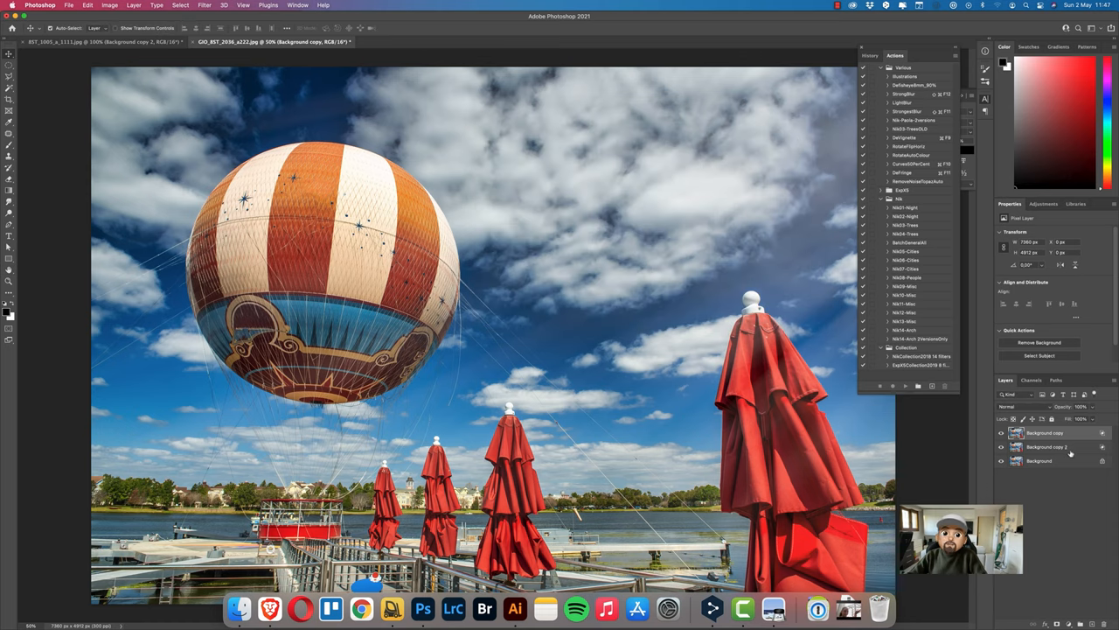